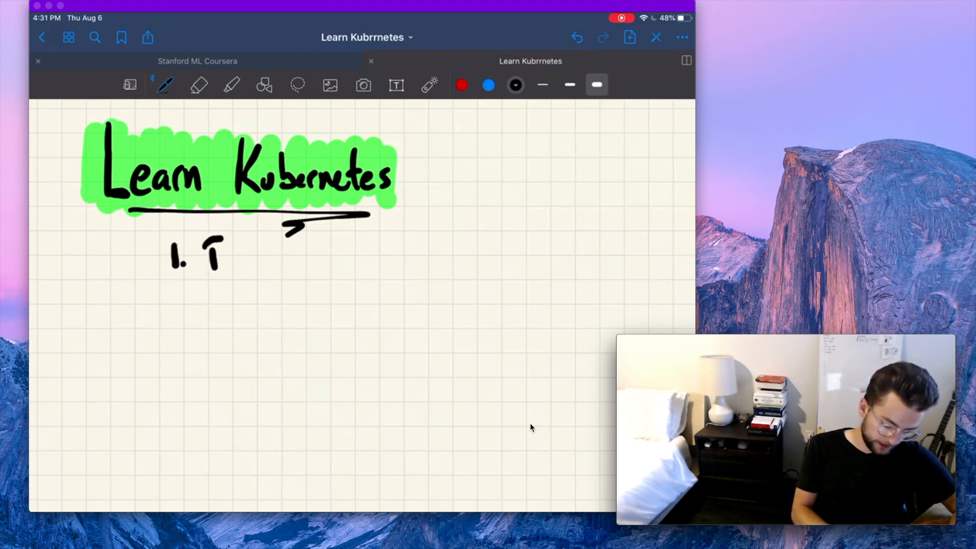
- Handwrite the numbered list (Terminal, Programming) and 'Open Source platform' arrowed to green-highlighted 'google'
left_click_drag(206, 255, 305, 255)
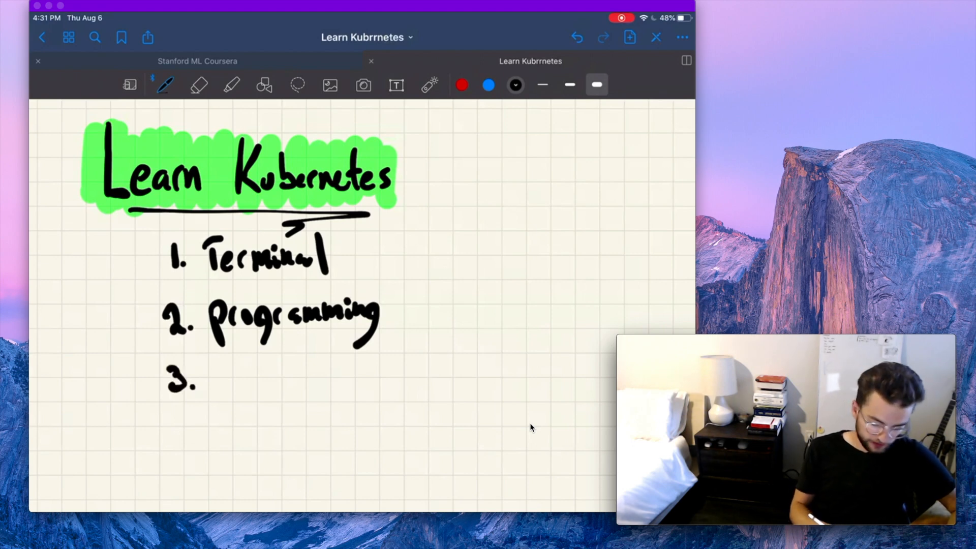
left_click_drag(211, 383, 286, 382)
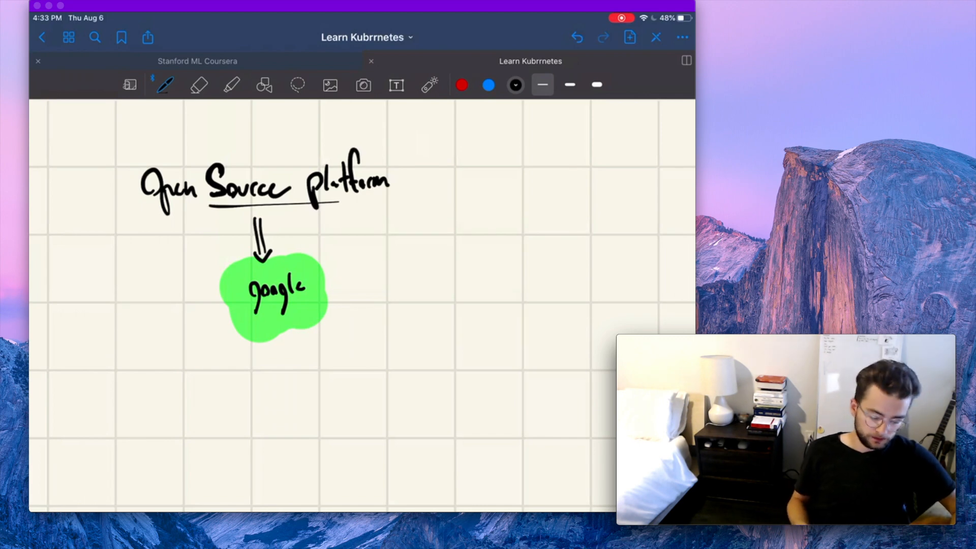
- Write 'Workload/app' with an arrow down to '010010110', and mark google with an asterisk and '2014'
left_click_drag(402, 249, 432, 249)
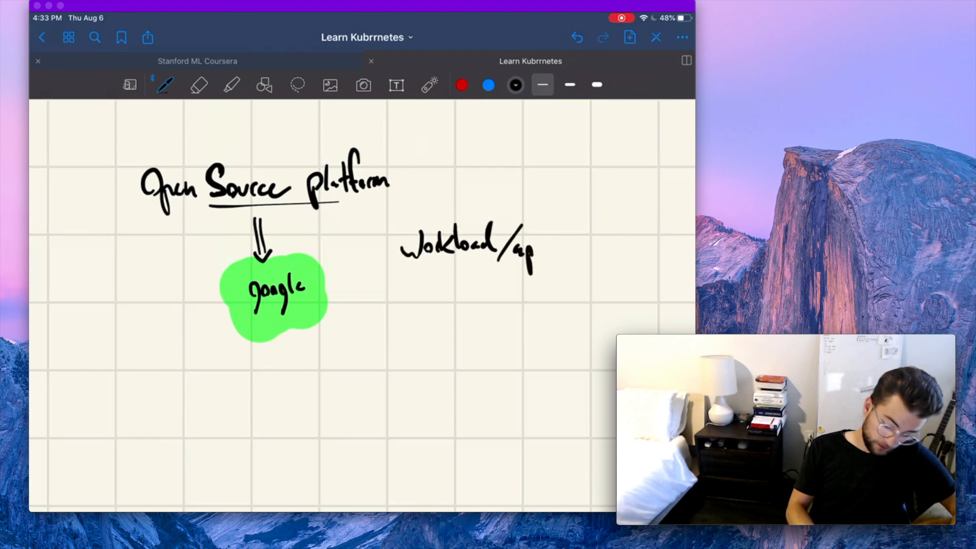
left_click_drag(473, 268, 473, 295)
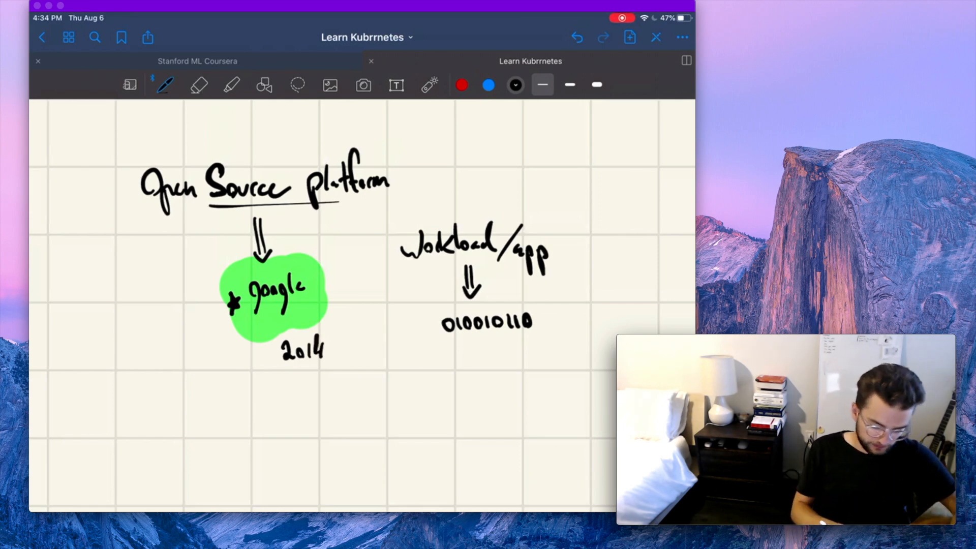
- Write 'Kubernetes' below the notes, then sketch three tall server rectangles containing horizontal lines
left_click_drag(293, 386, 317, 414)
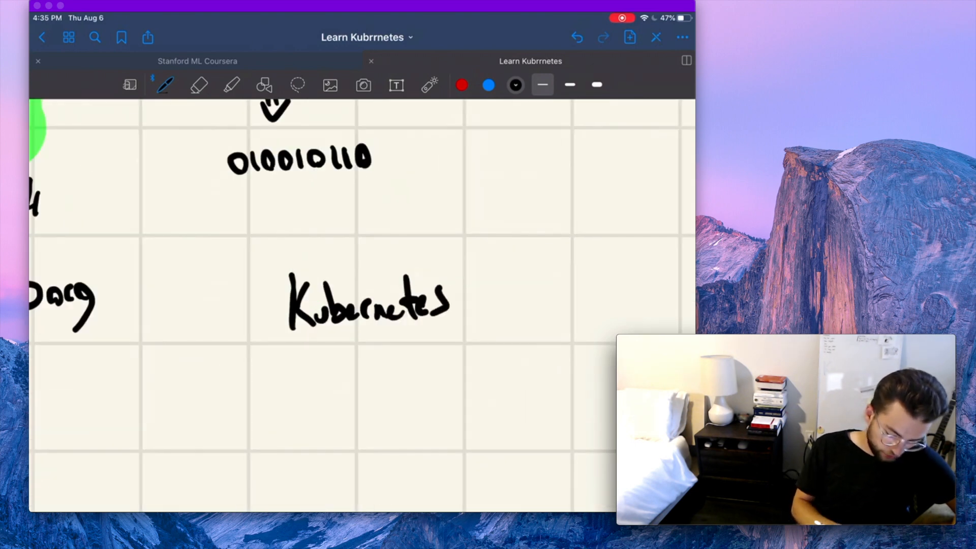
left_click_drag(364, 339, 357, 430)
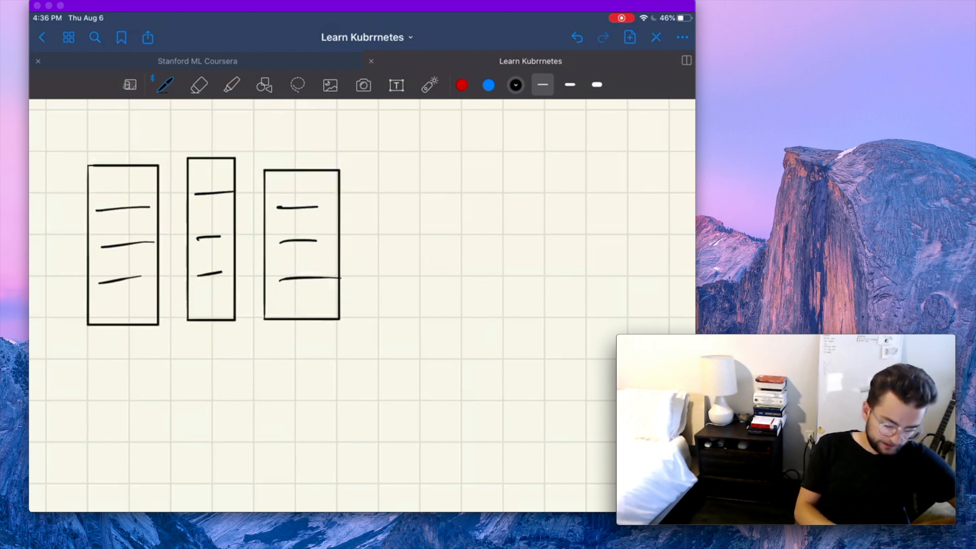
- Arrow out from the third box and label it OS, kernel, binary, app with a dollar sign beside
left_click_drag(302, 180, 395, 162)
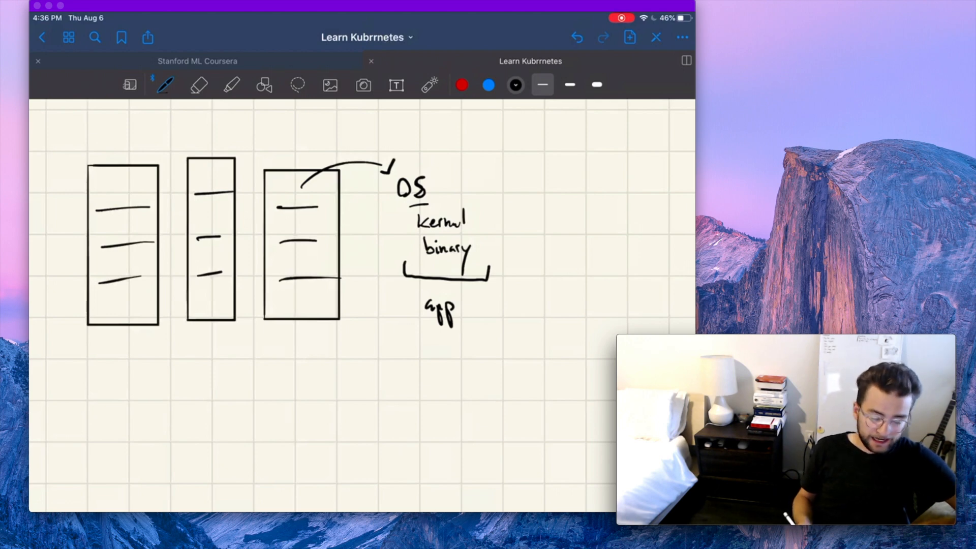
left_click_drag(520, 221, 520, 252)
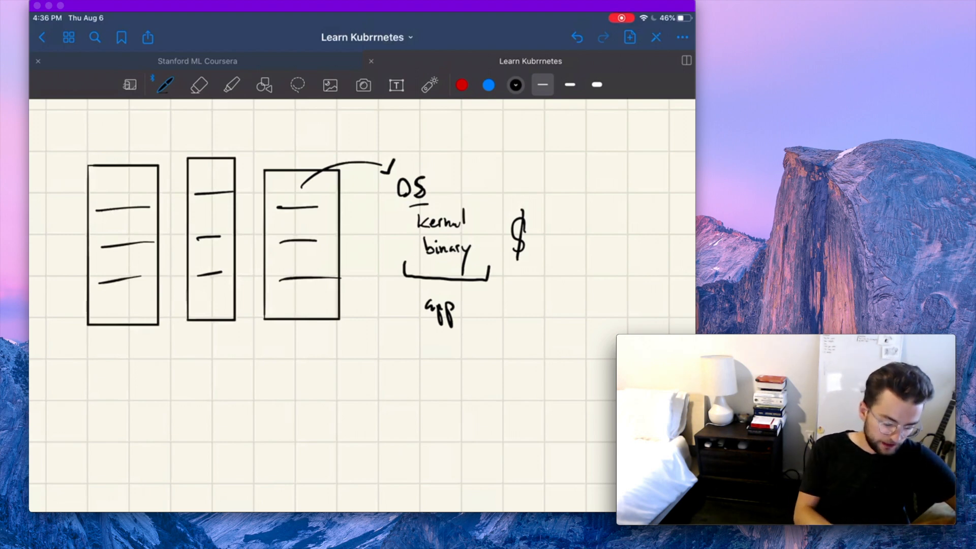
- Hatch the middle box with diagonal lines and write 'OS / App' below it
left_click_drag(203, 184, 214, 197)
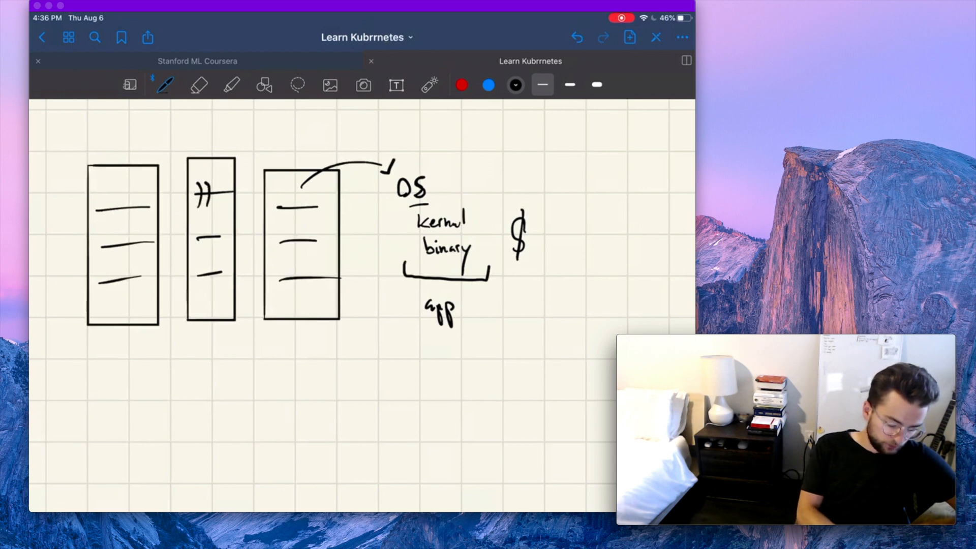
left_click_drag(199, 187, 225, 186)
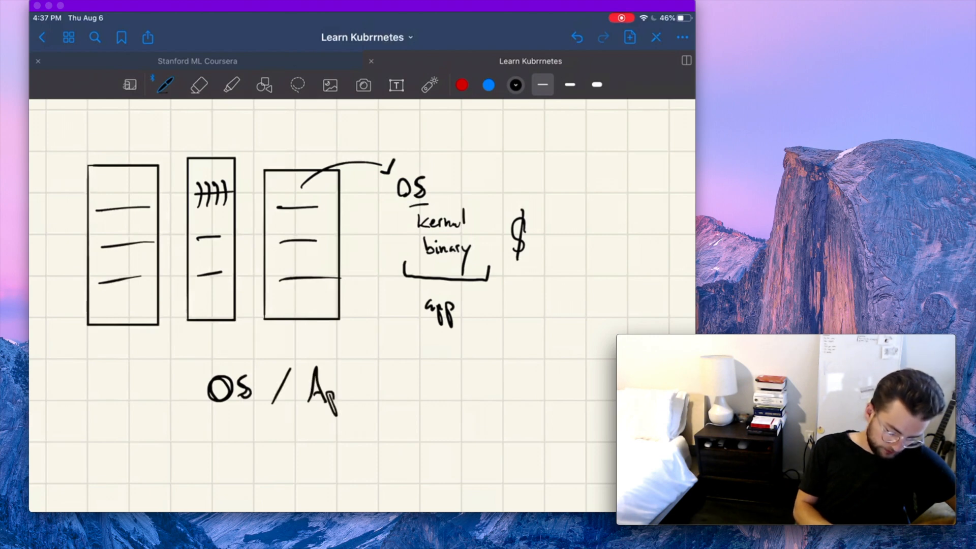
- Bracket 'OS / App' as '75% power' with a shorter '25%' bracket beside it, then pick the green highlighter
left_click_drag(205, 427, 348, 433)
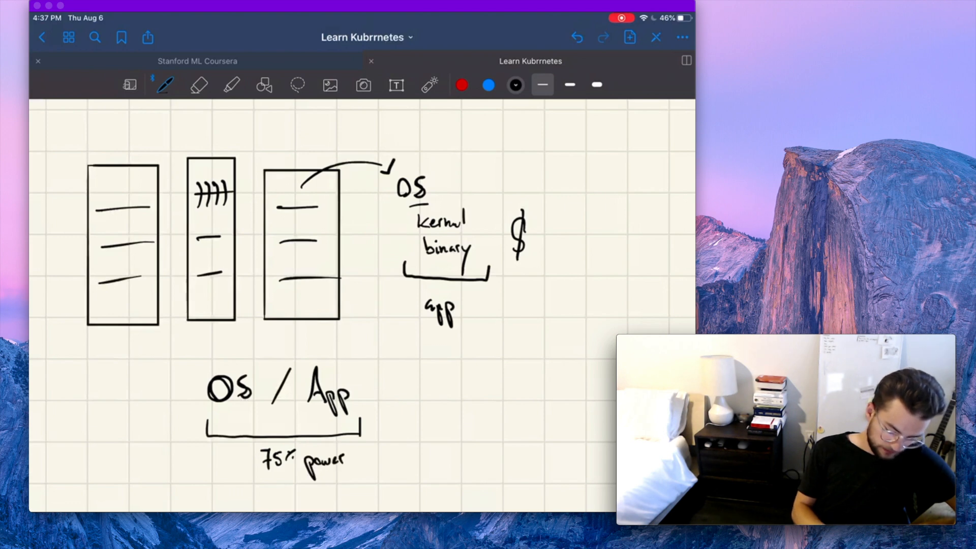
left_click_drag(374, 435, 446, 435)
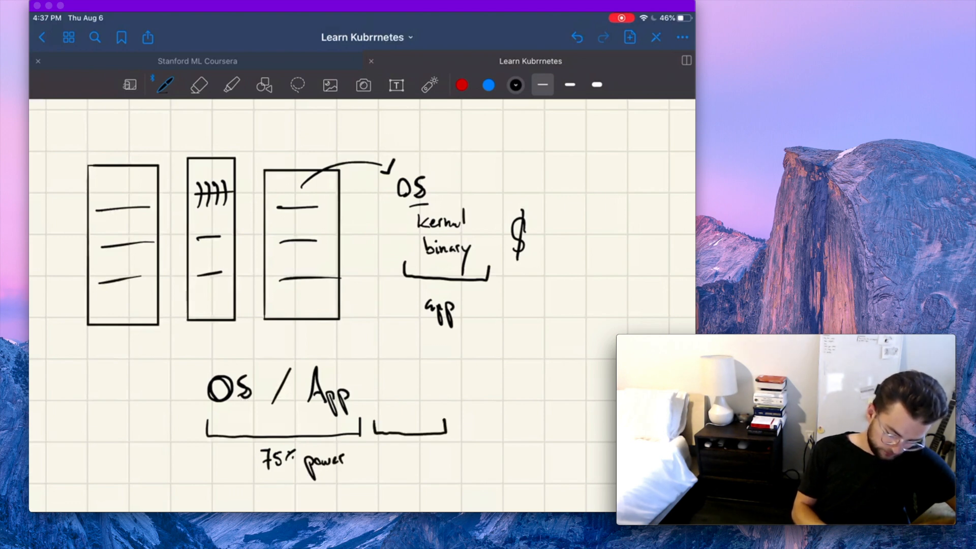
type("25%")
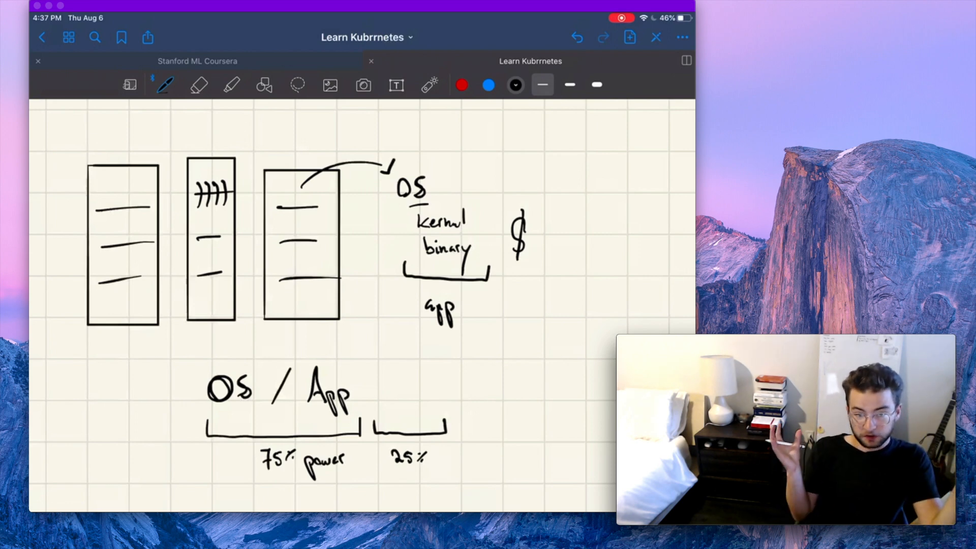
left_click(232, 85)
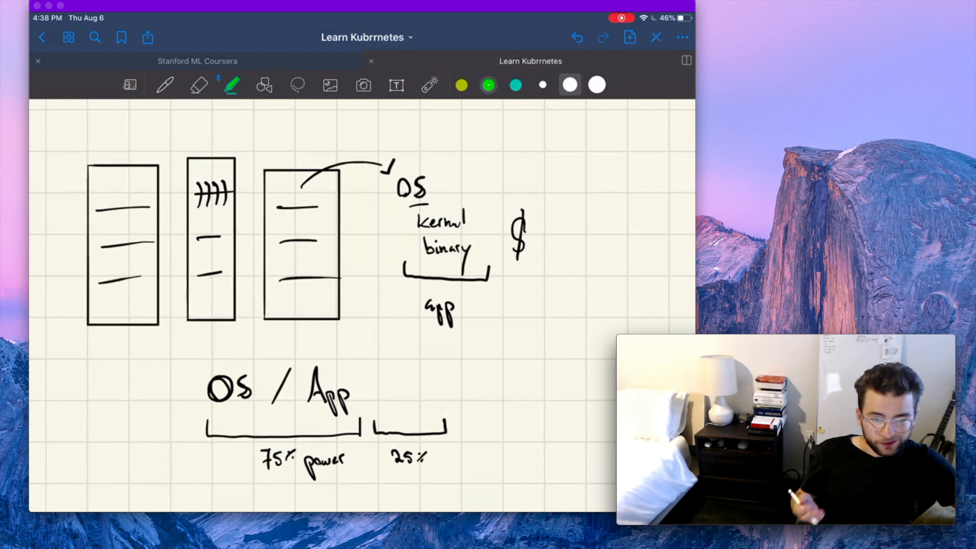
- Write the bracketed '[VM / VM / VM]' list under the boxes
left_click_drag(299, 380, 349, 411)
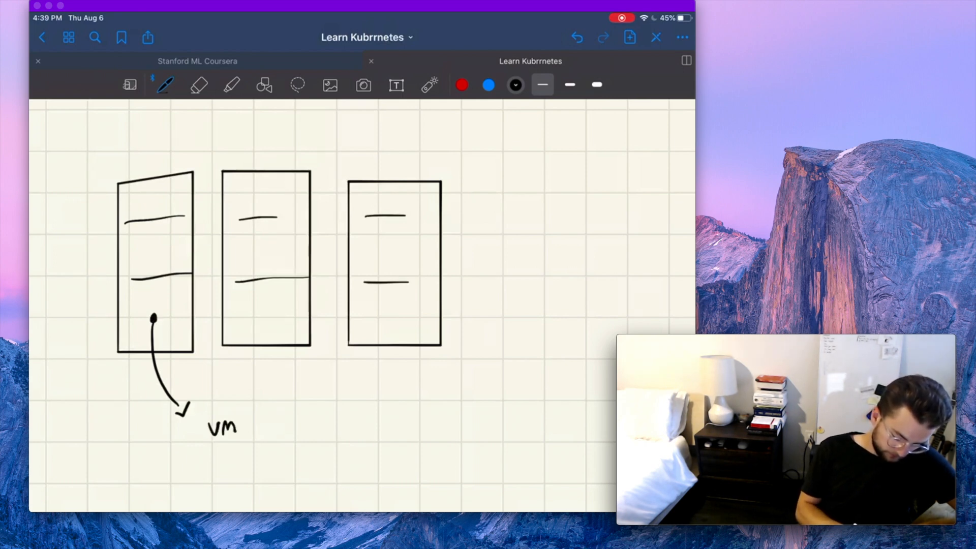
left_click_drag(193, 410, 367, 436)
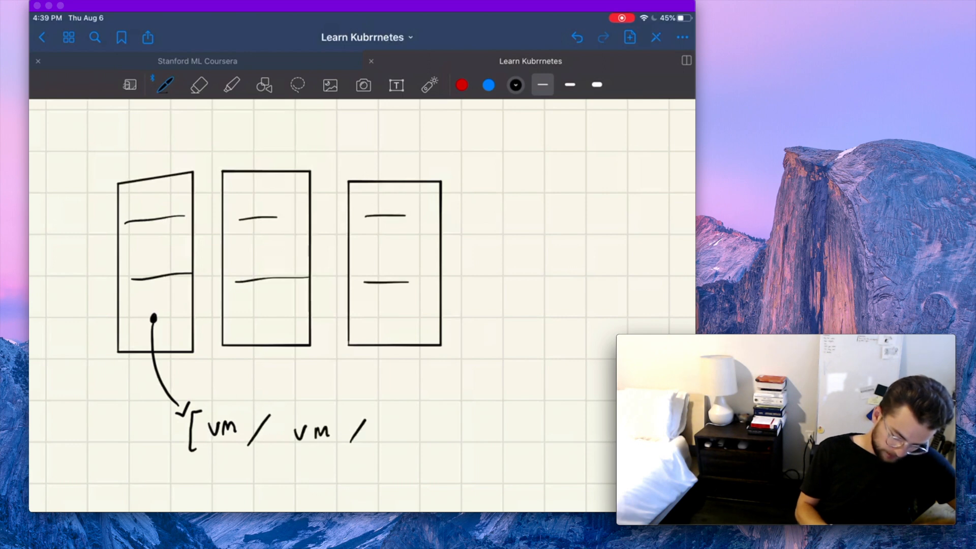
left_click_drag(374, 429, 435, 429)
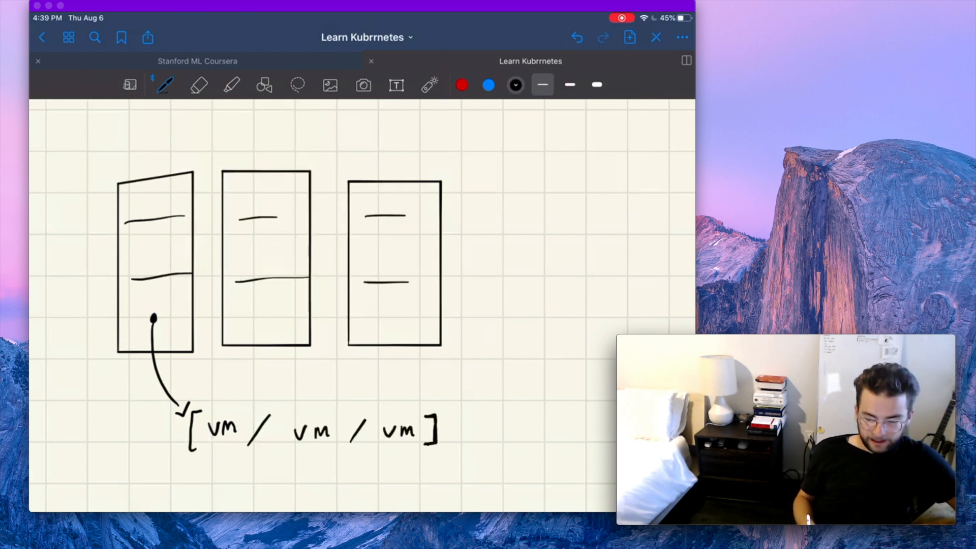
- Write '100%' beneath the VM list and arrow the last VM to OS, kernel, binary
left_click_drag(277, 461, 299, 473)
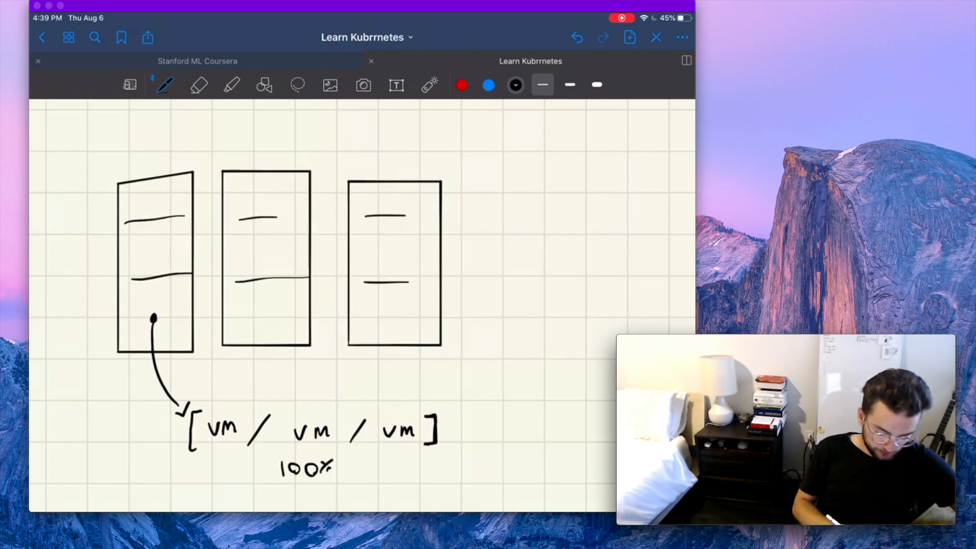
left_click_drag(411, 429, 469, 380)
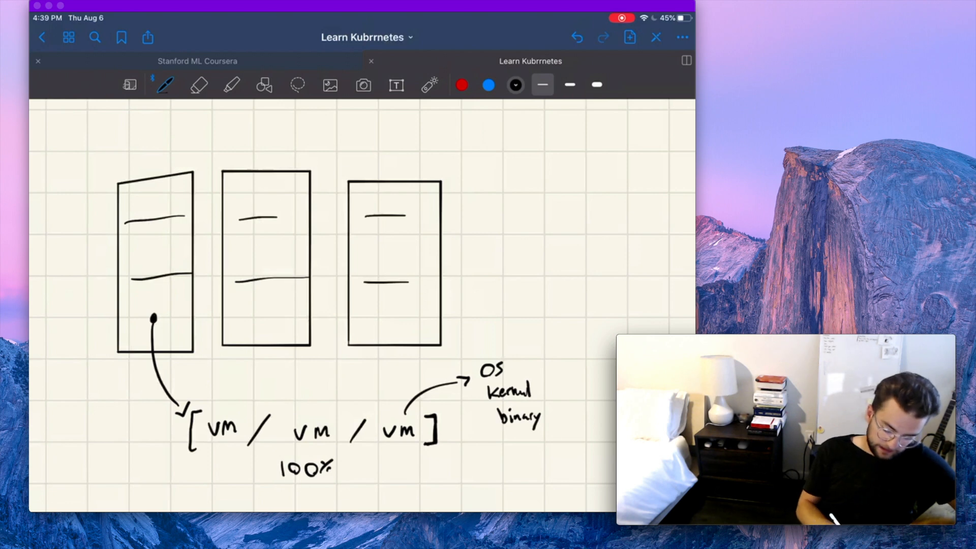
left_click_drag(491, 436, 554, 436)
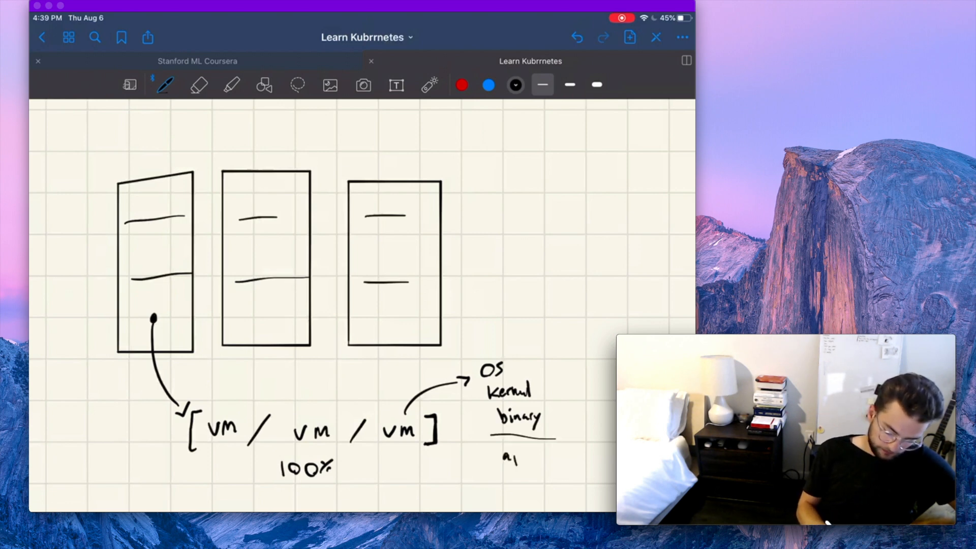
type("app")
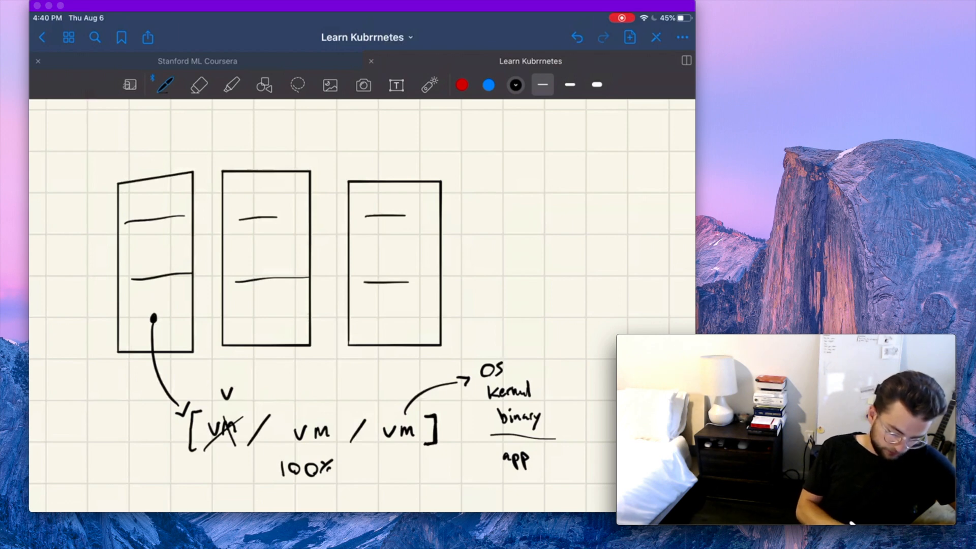
type("vm")
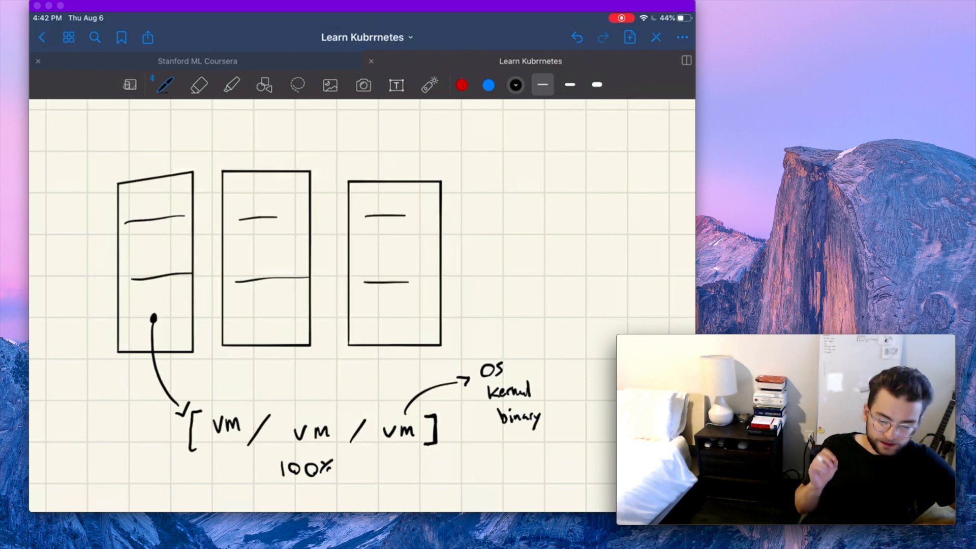
- Circle the OS/kernel/binary notes and connect them by arrows to two bulleted 'Containers' items, the first circled
left_click_drag(479, 349, 492, 441)
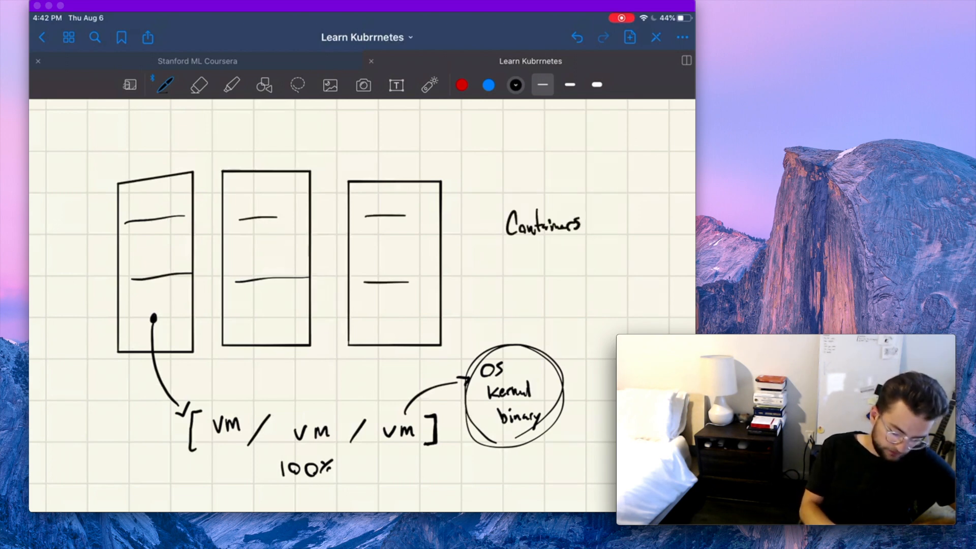
left_click_drag(482, 224, 510, 258)
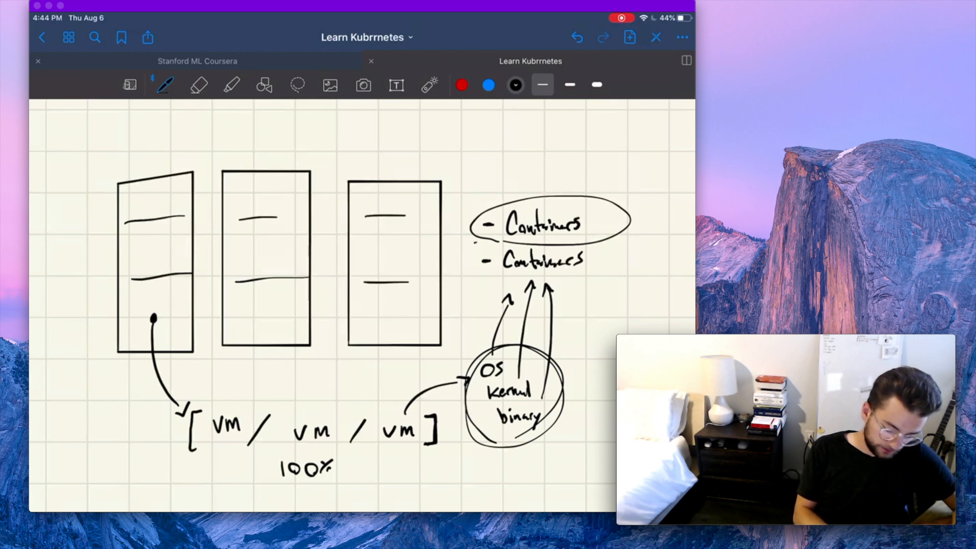
left_click_drag(464, 264, 483, 324)
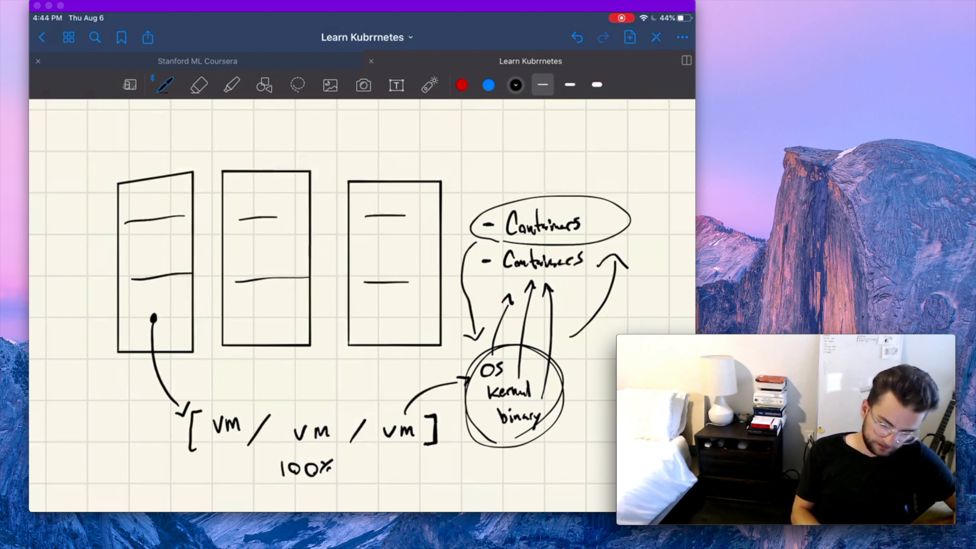
- Handwrite 'Docker' beside the right-hand curved arrow linking the circled notes and Containers
type("Docker")
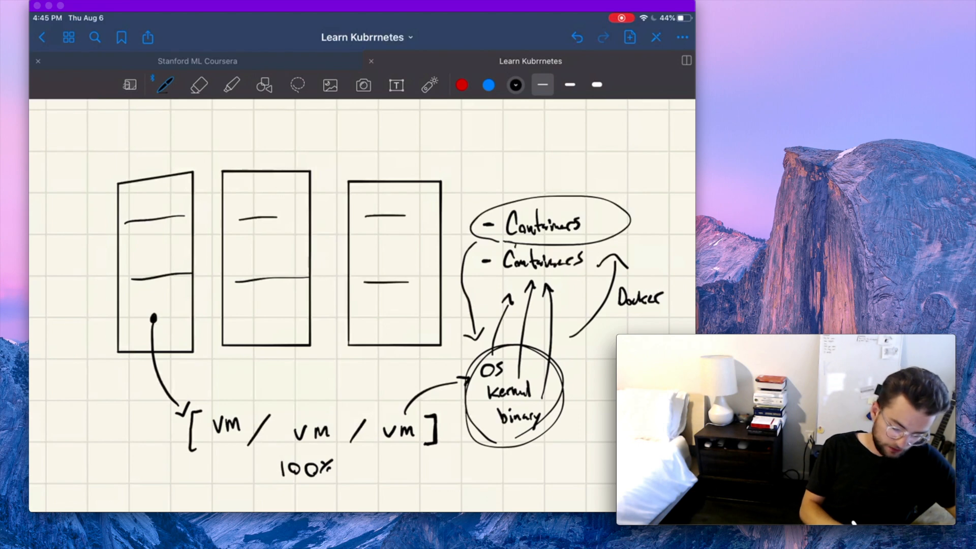
left_click_drag(479, 249, 616, 274)
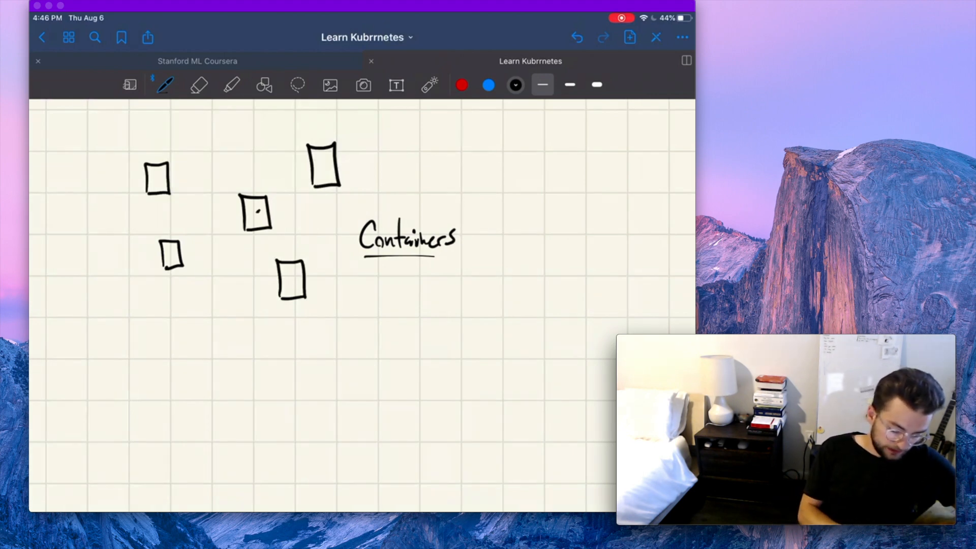
- Link the small container boxes with lines, circle one box and label it '2am'
left_click_drag(268, 206, 317, 174)
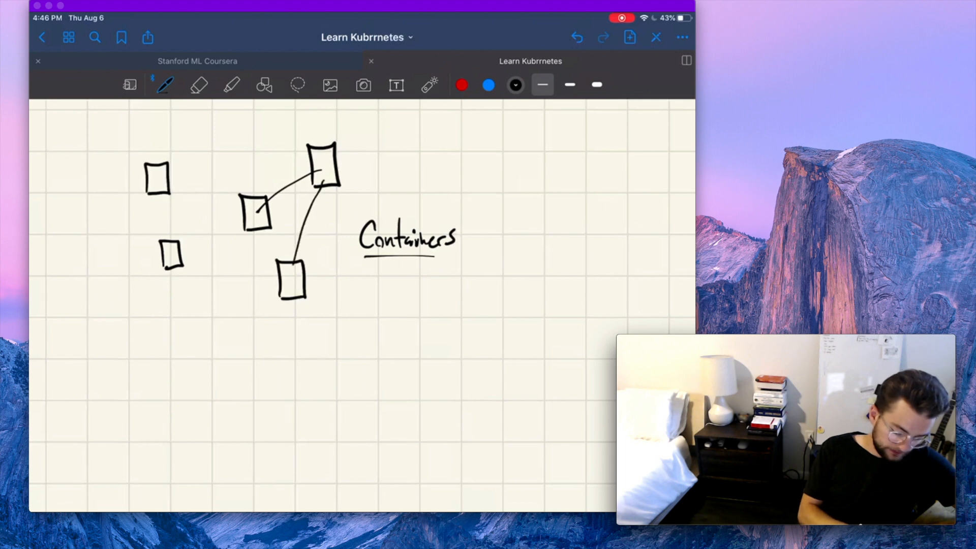
left_click_drag(171, 174, 323, 164)
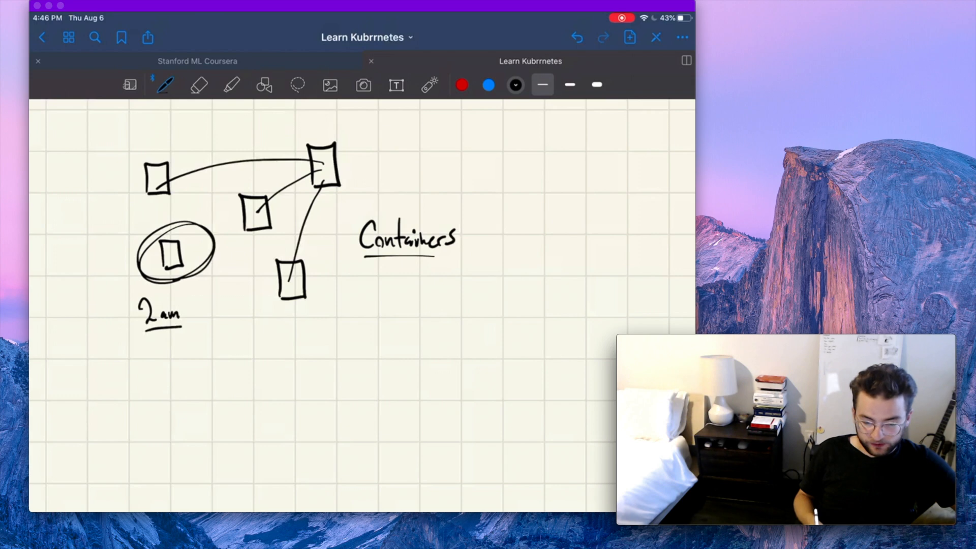
- Write 'K8' below the container diagram
left_click_drag(305, 355, 317, 423)
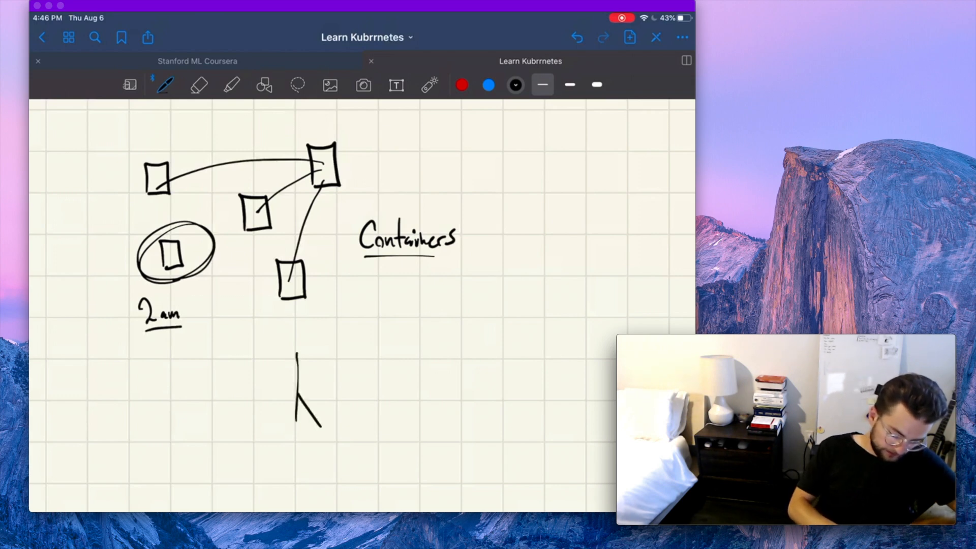
left_click_drag(298, 354, 349, 423)
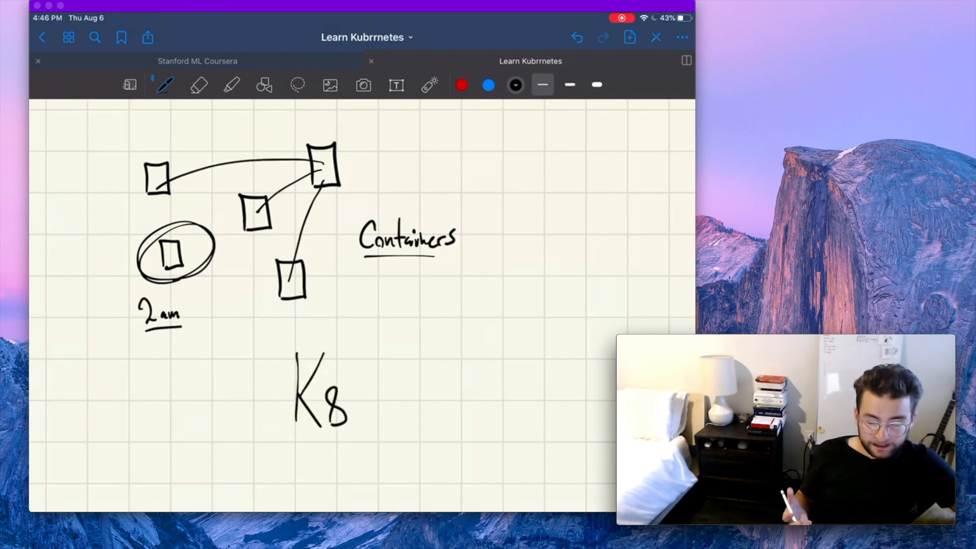